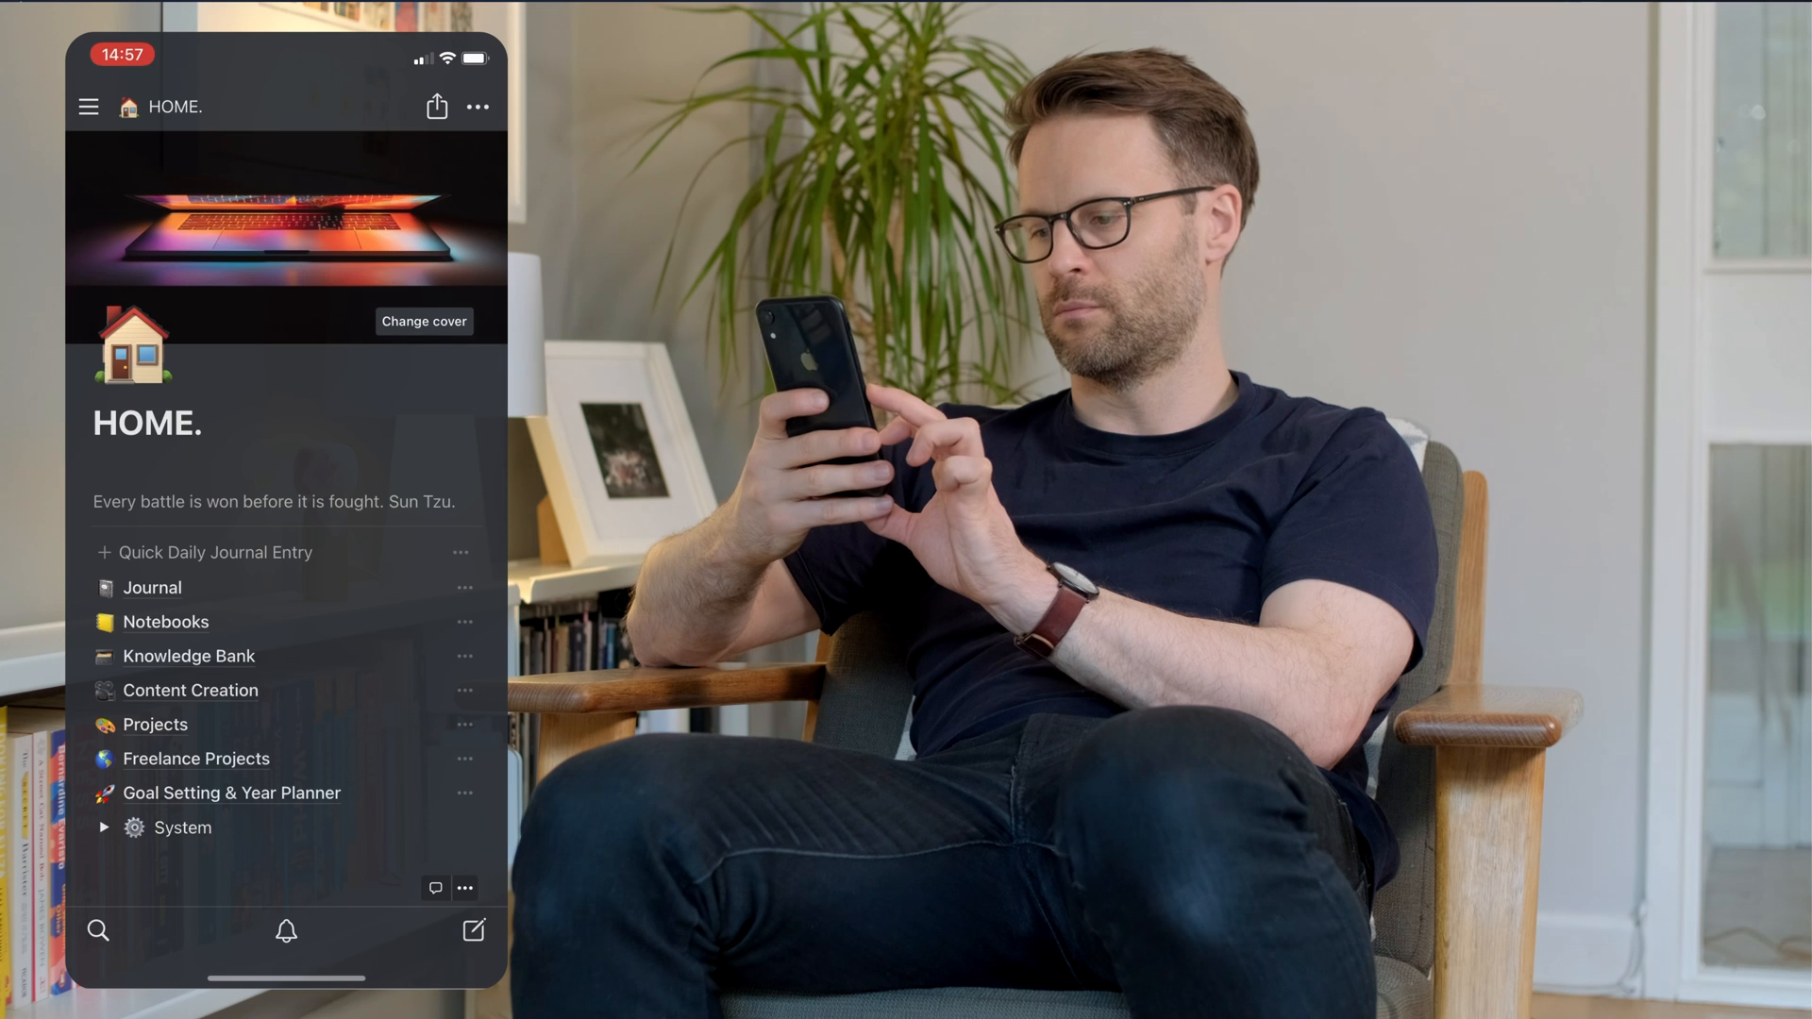
Choose Google Calendar as the bot's trigger app with the Event Added trigger.
{"action": "scroll", "scroll_direction": "down", "scroll_amount": 3}
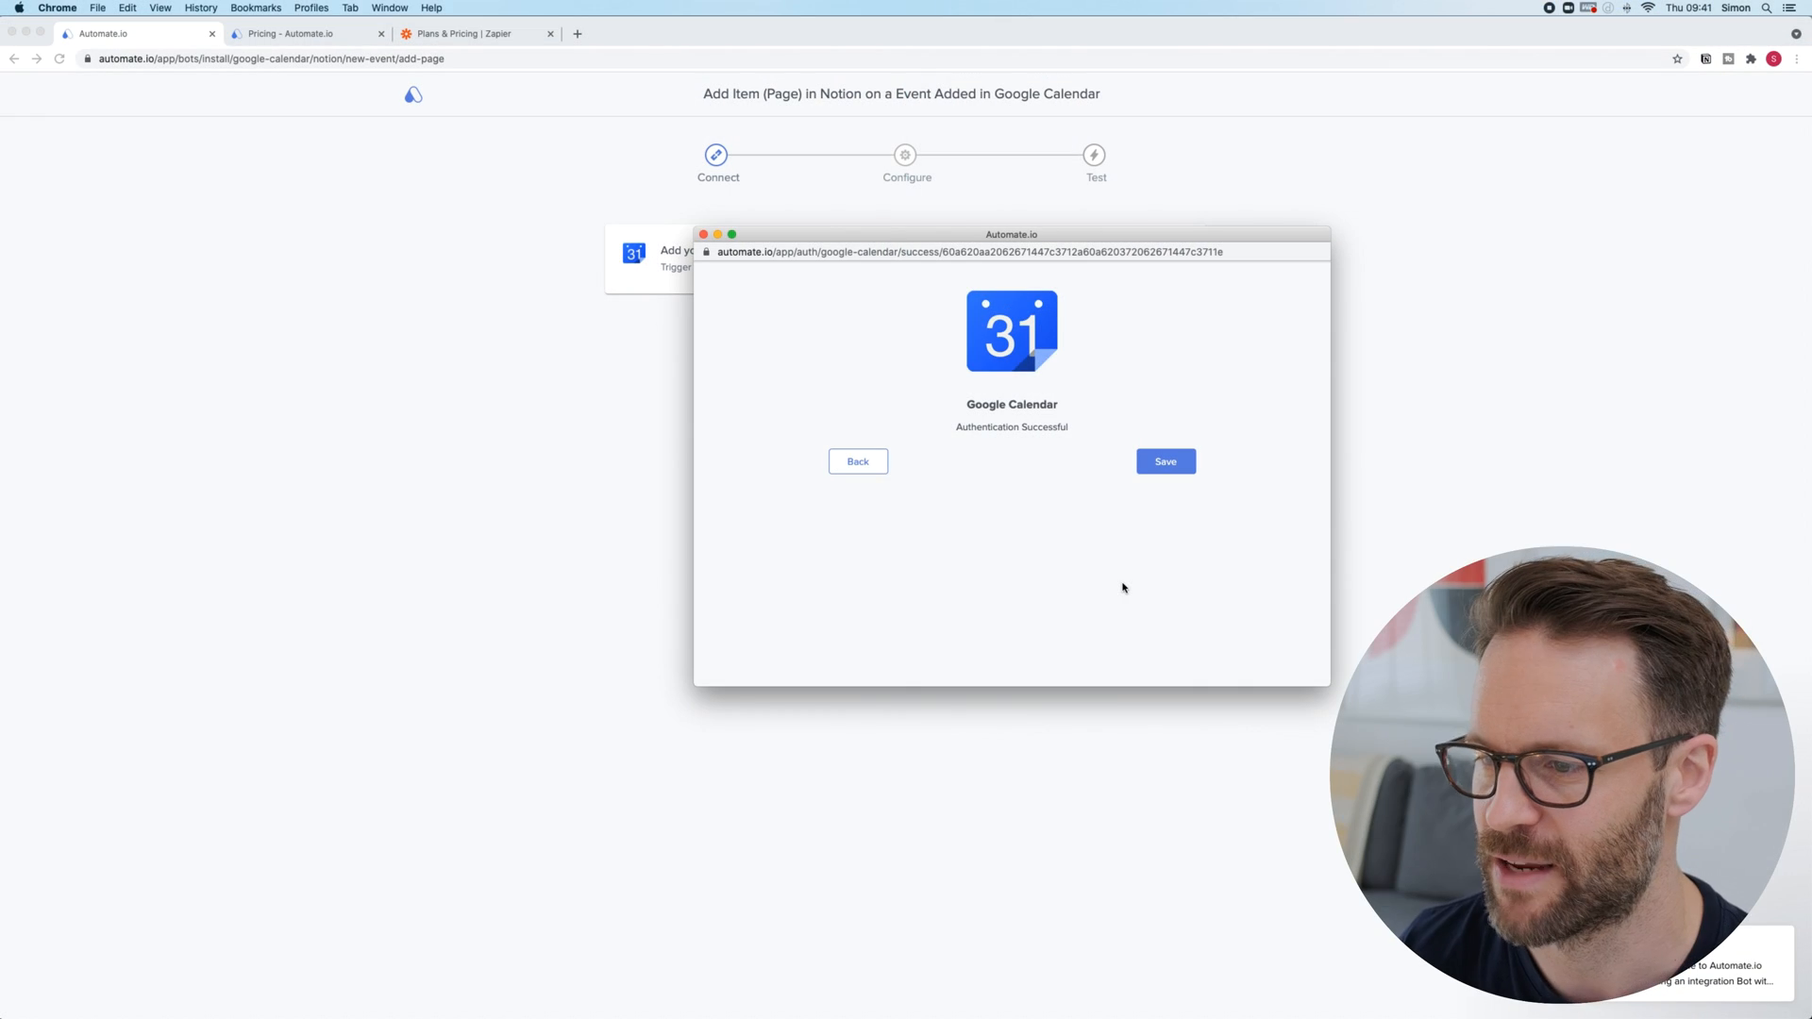
{"action": "left_click", "coordinate": [1165, 461]}
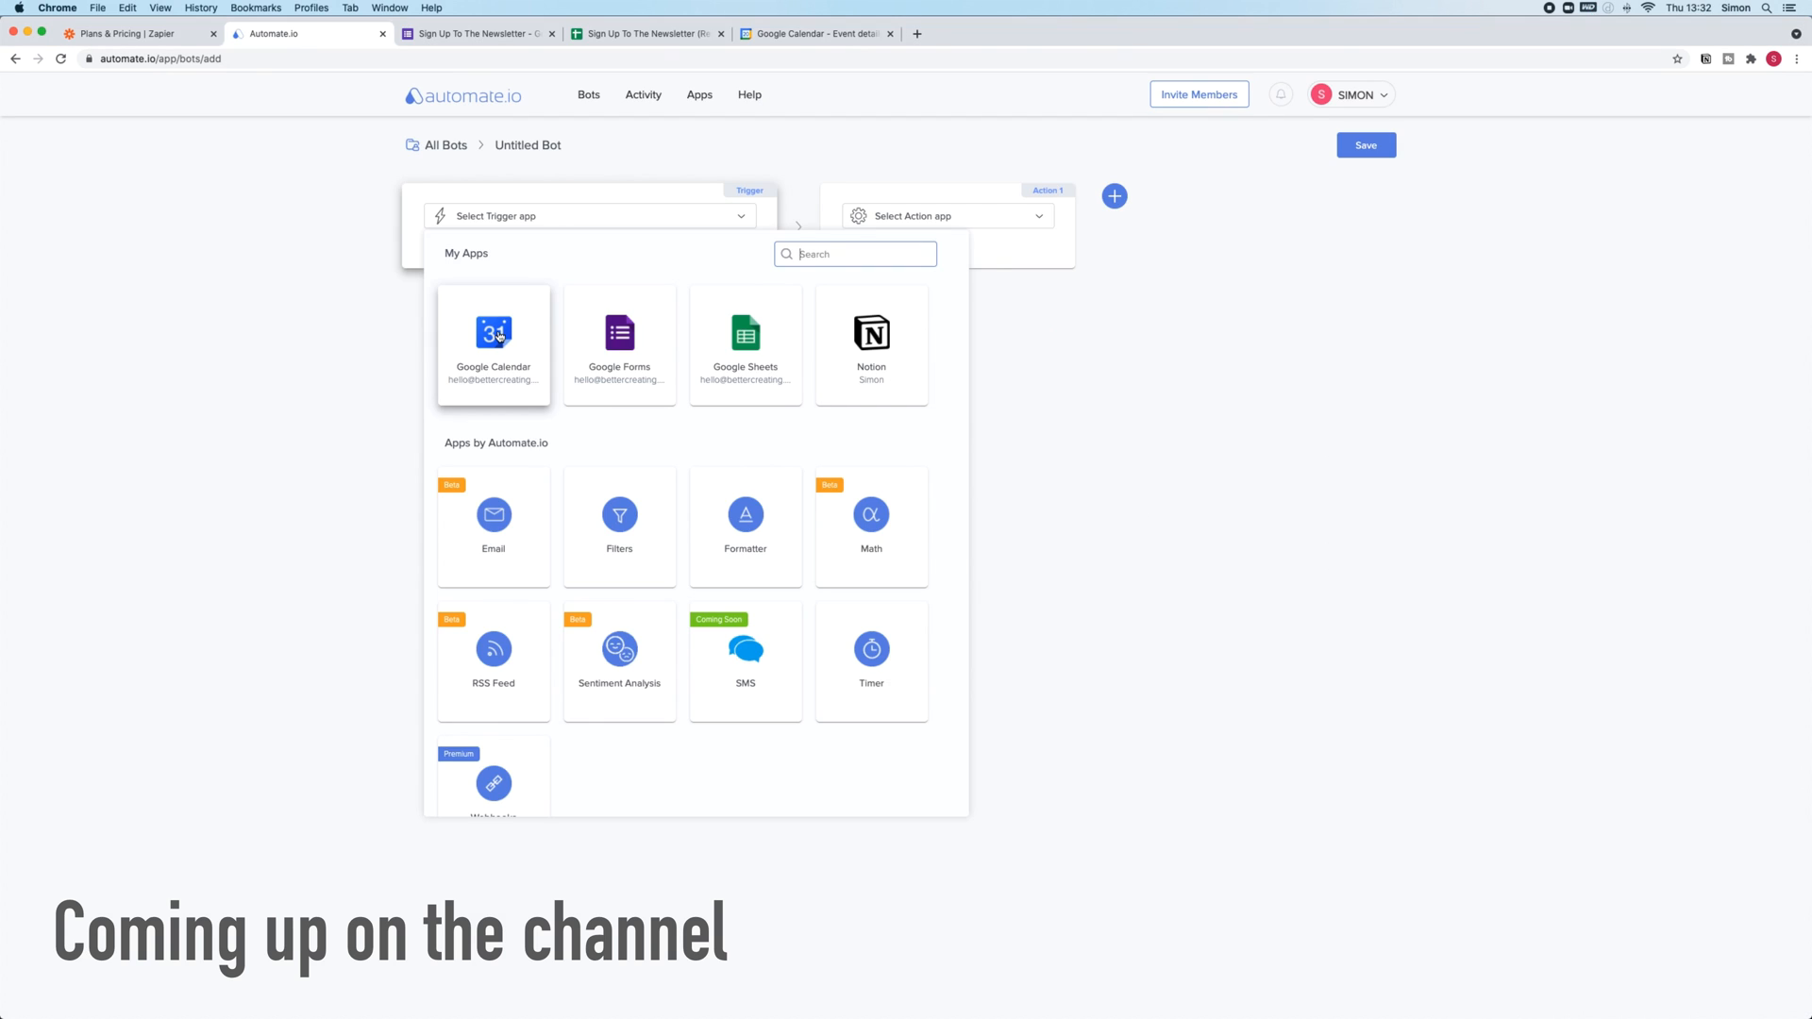
{"action": "left_click", "coordinate": [493, 333]}
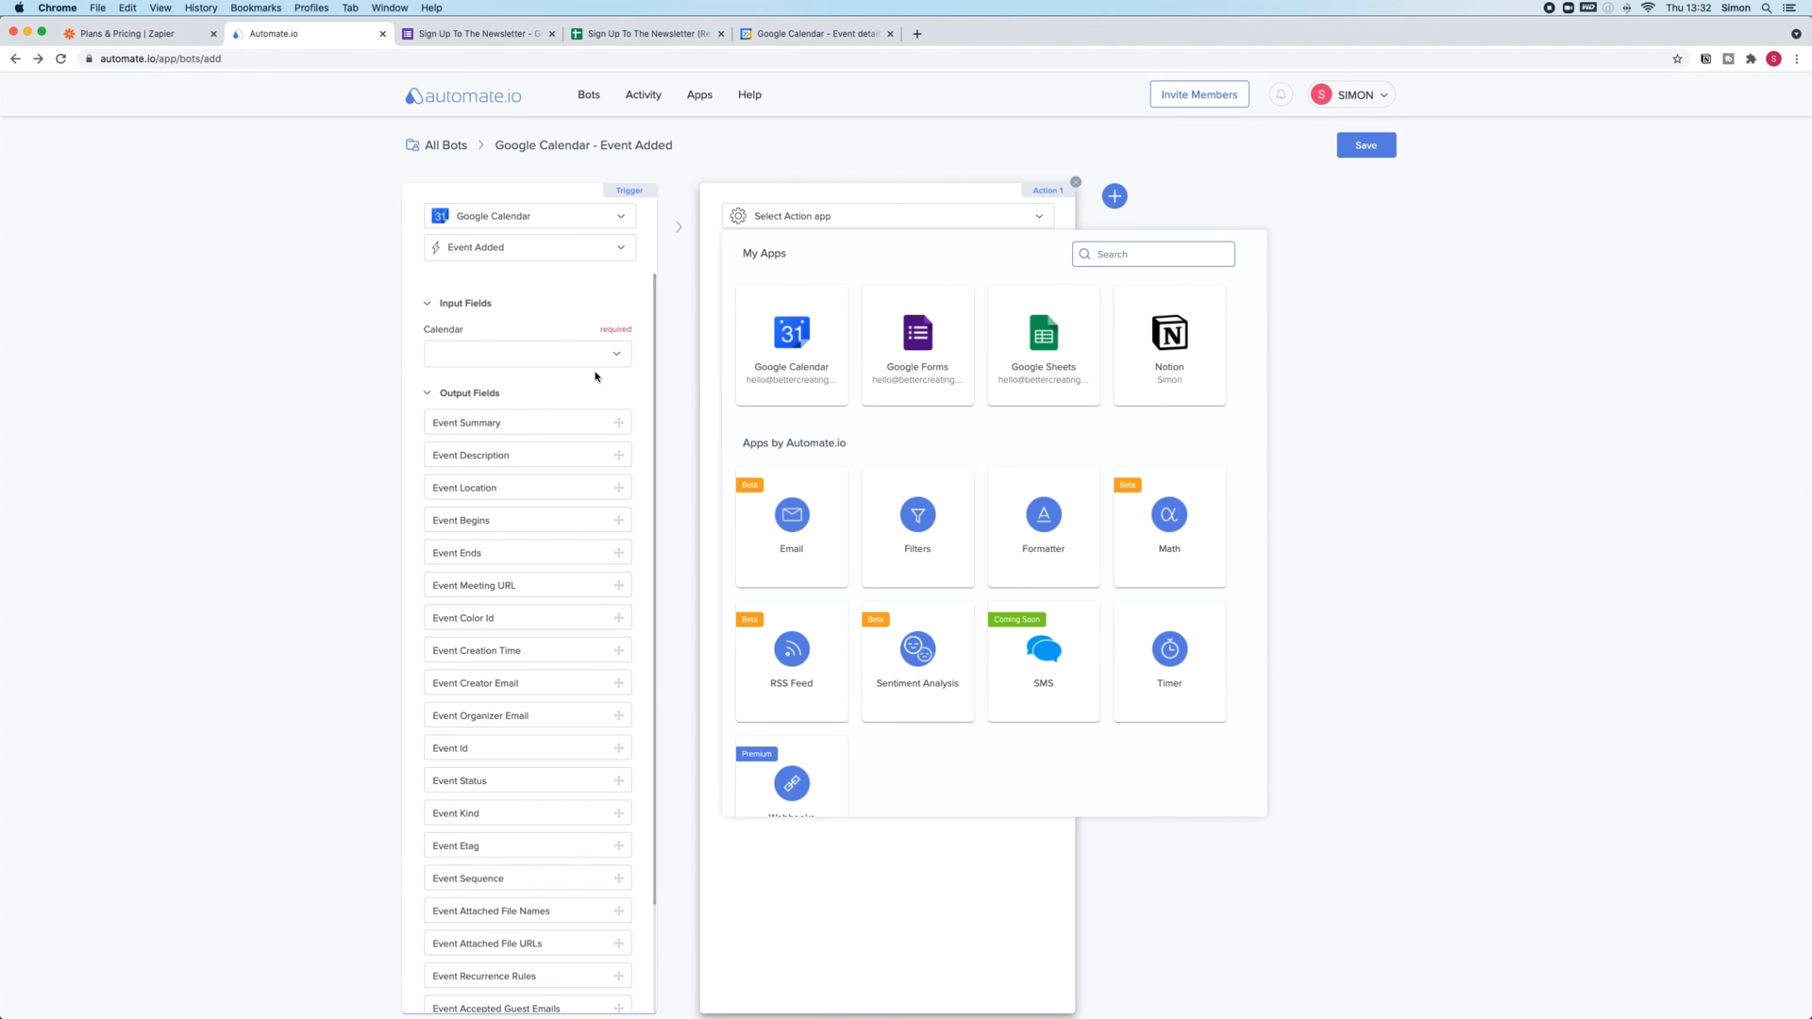